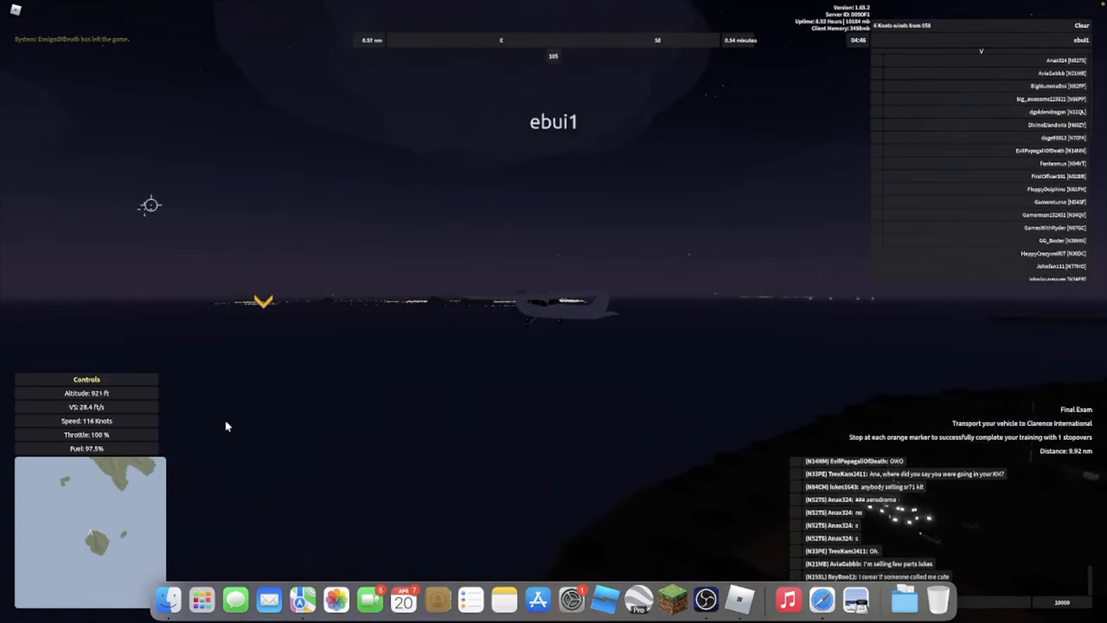
mouse_move(154, 84)
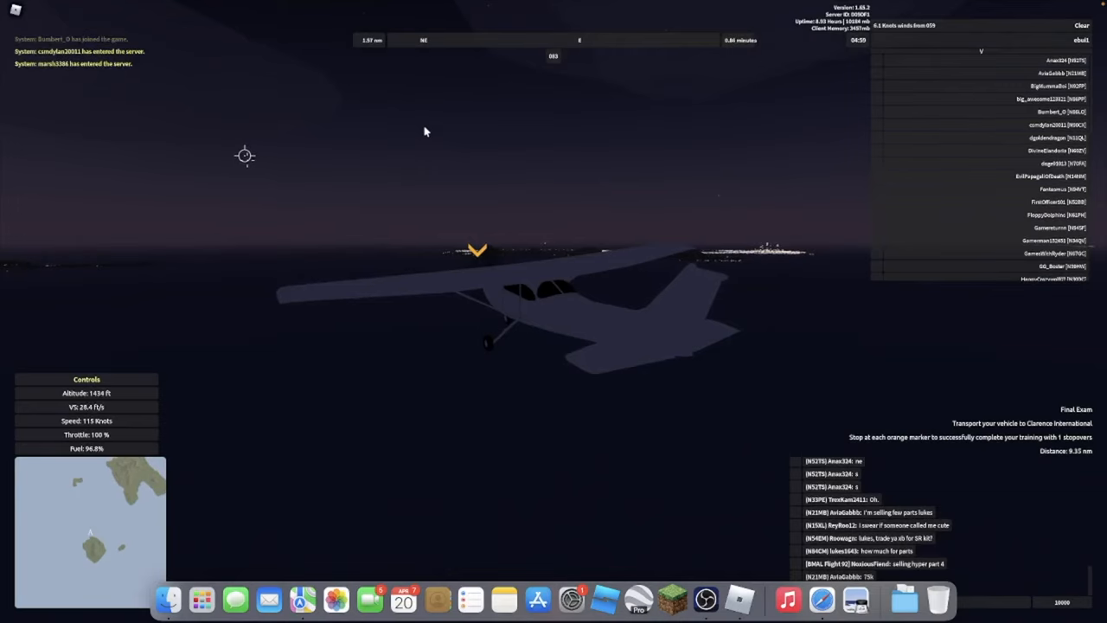
mouse_move(575, 273)
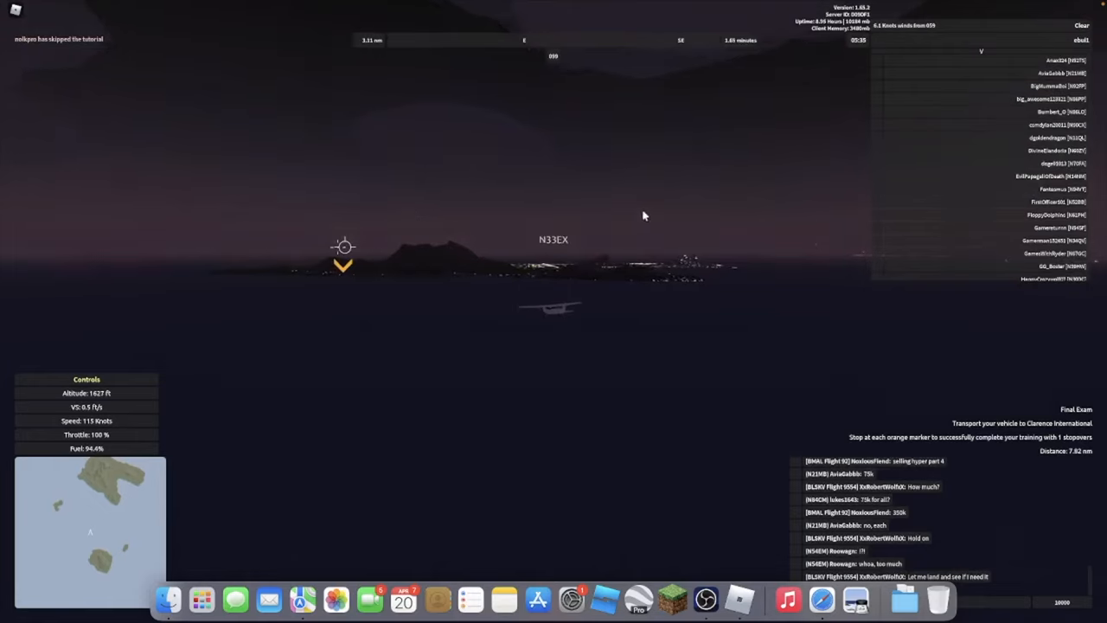
mouse_move(663, 225)
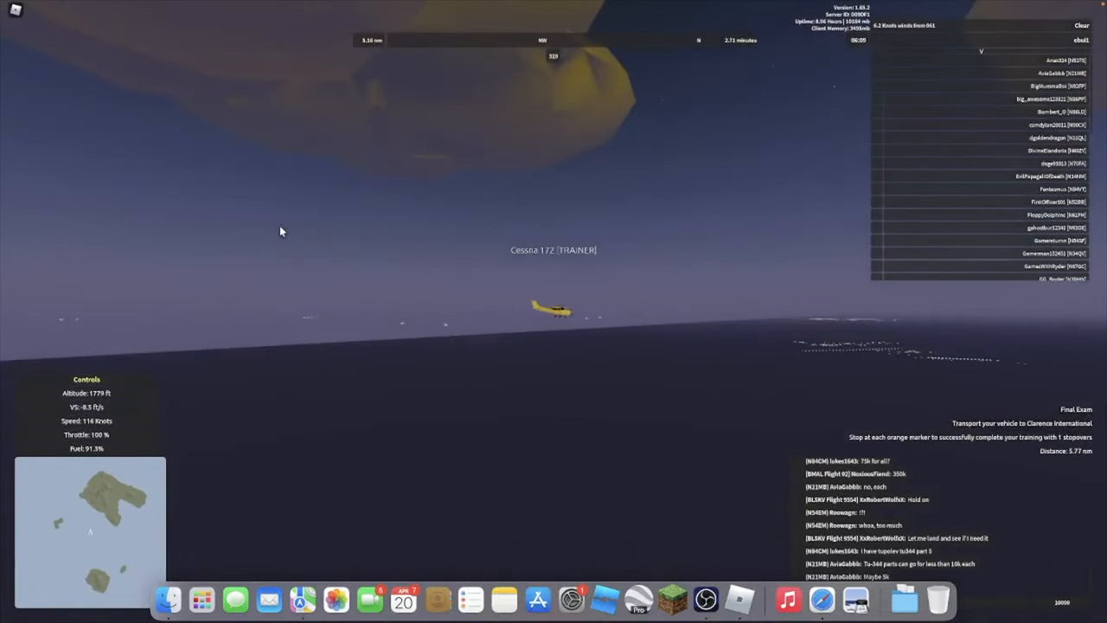
- Pause into the Roblox menu and set Settings graphics mode to manual
key("Escape")
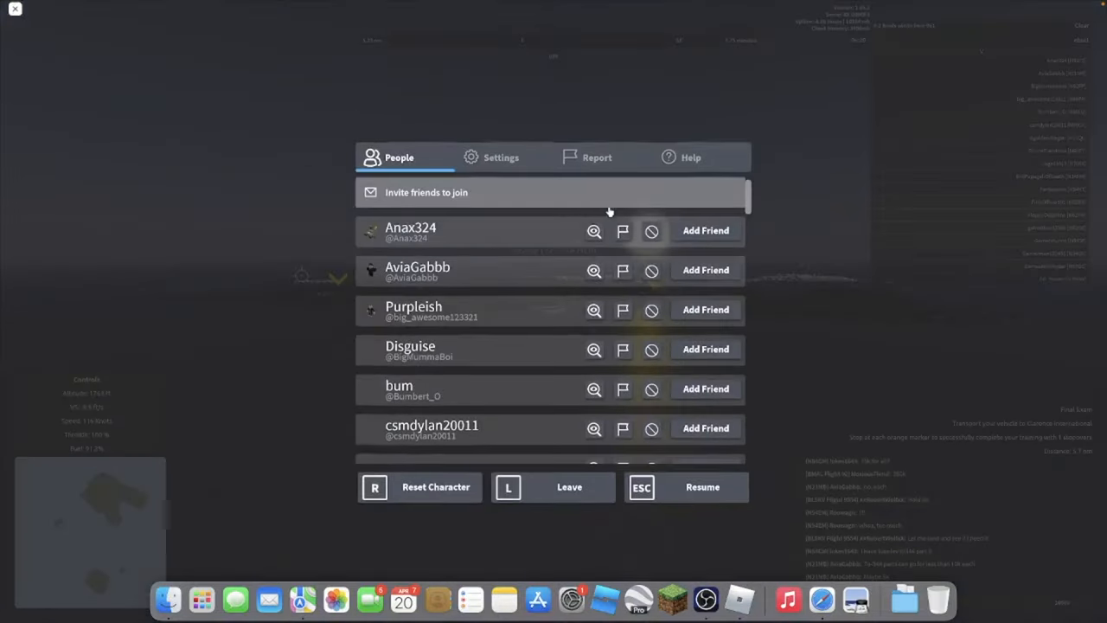
left_click(500, 157)
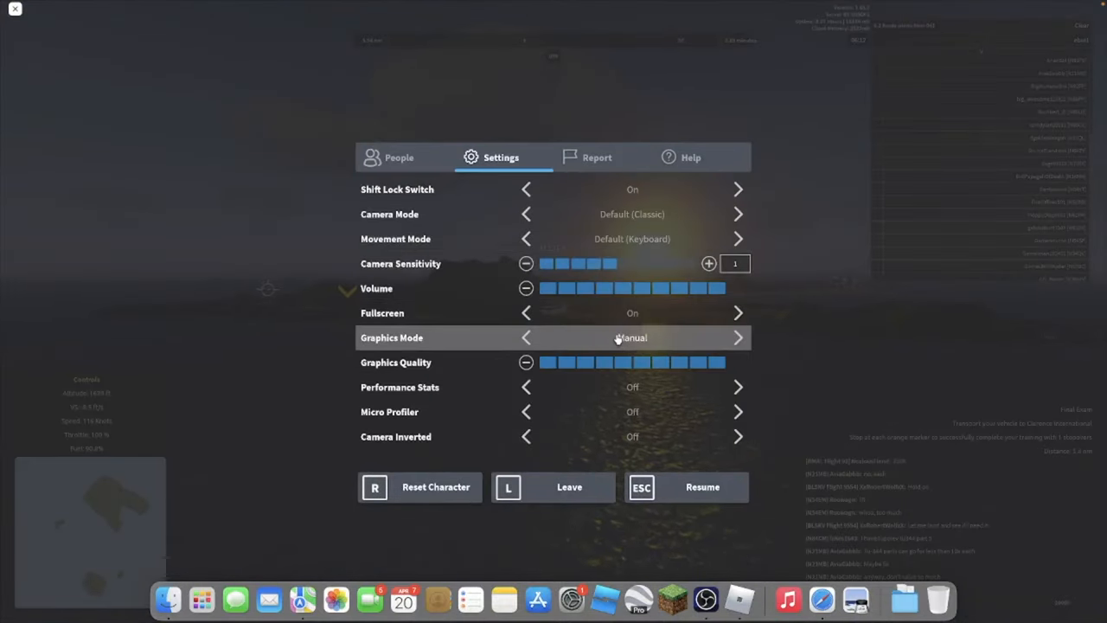
left_click(738, 337)
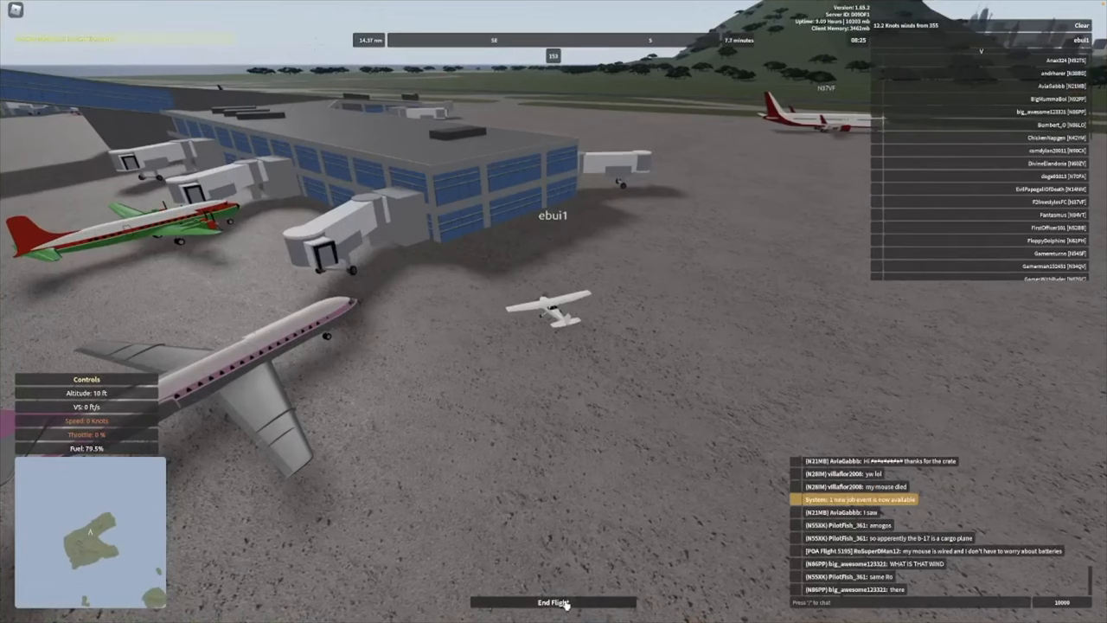
- End the flight with the Cessna stopped at the Clarence International terminal
left_click(553, 600)
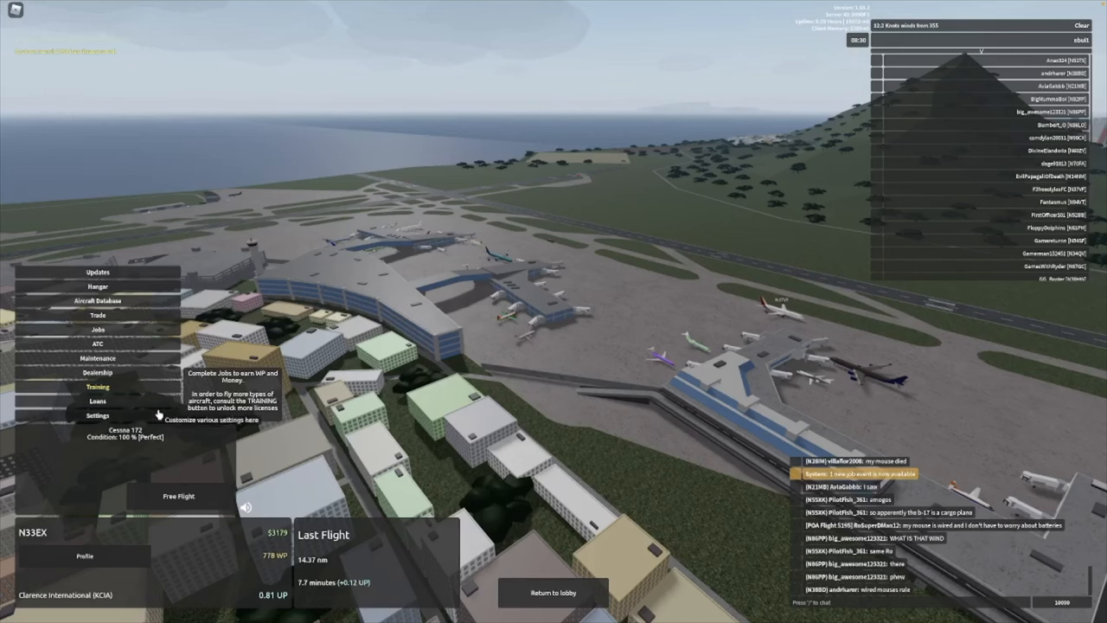
mouse_move(87, 276)
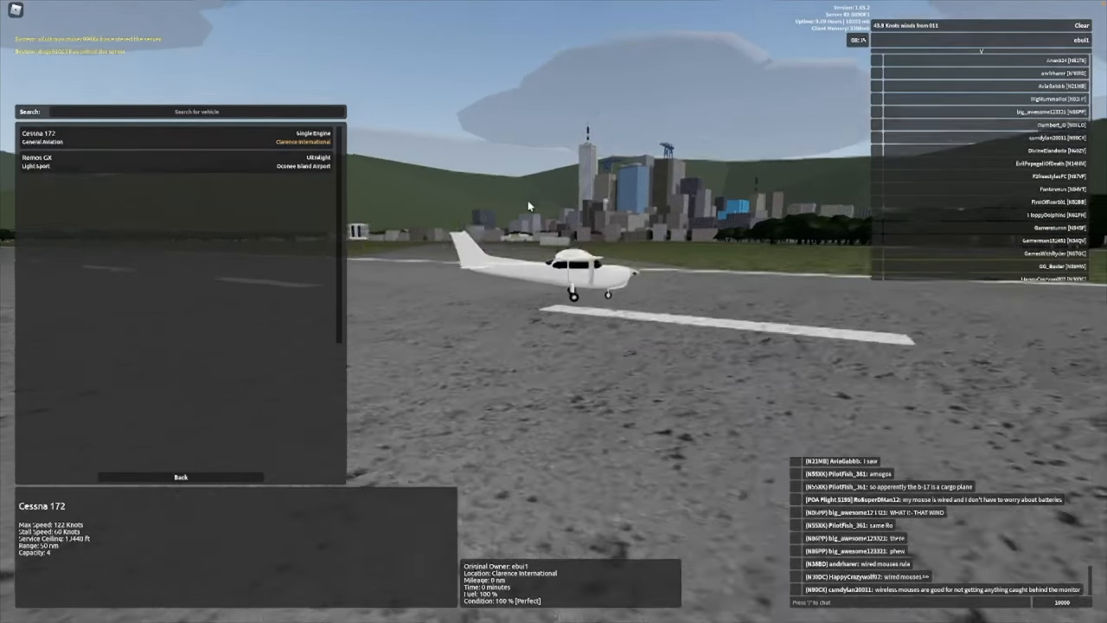
- Return to the main menu after viewing the Cessna 172 and Remos GX
left_click(43, 161)
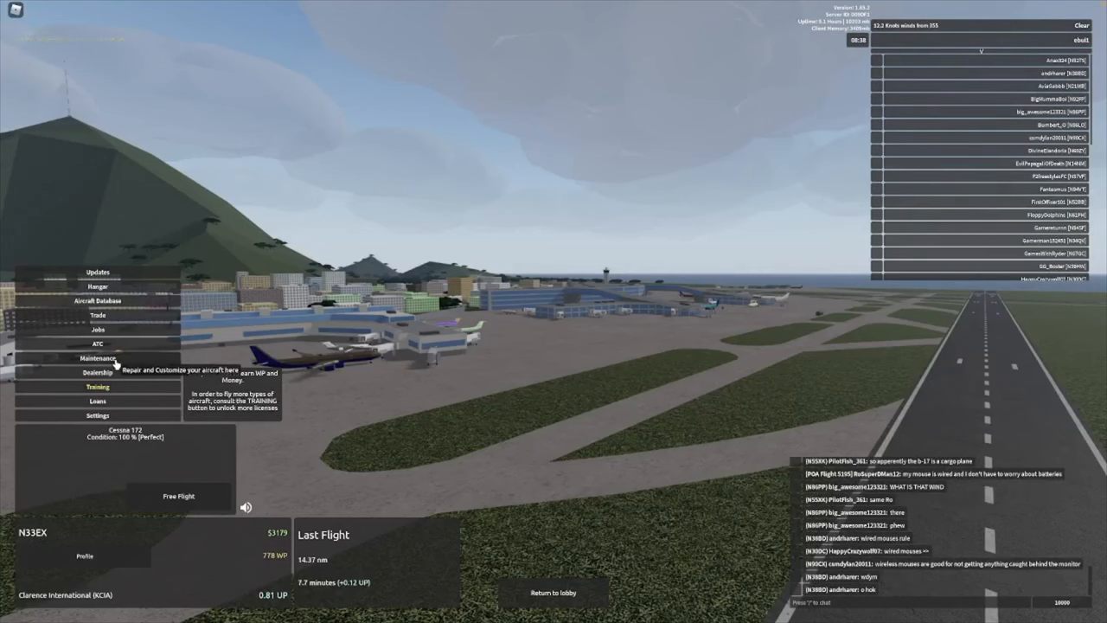
- Open the Cessna 172 maintenance page with repairs, overhaul, repaint and smoke options
left_click(95, 360)
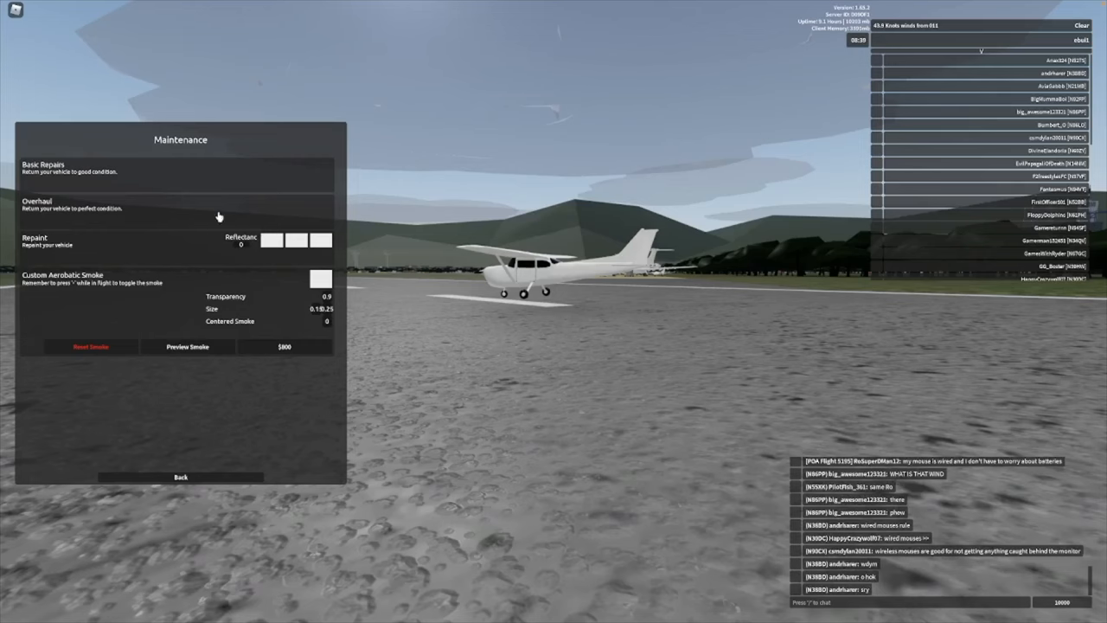
mouse_move(231, 443)
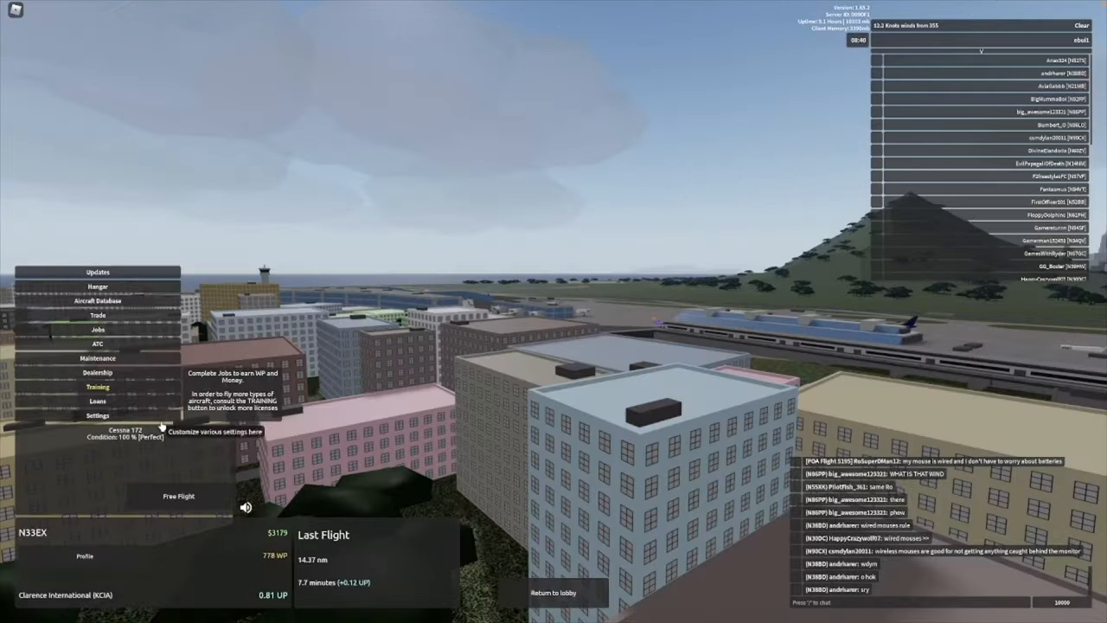
mouse_move(117, 324)
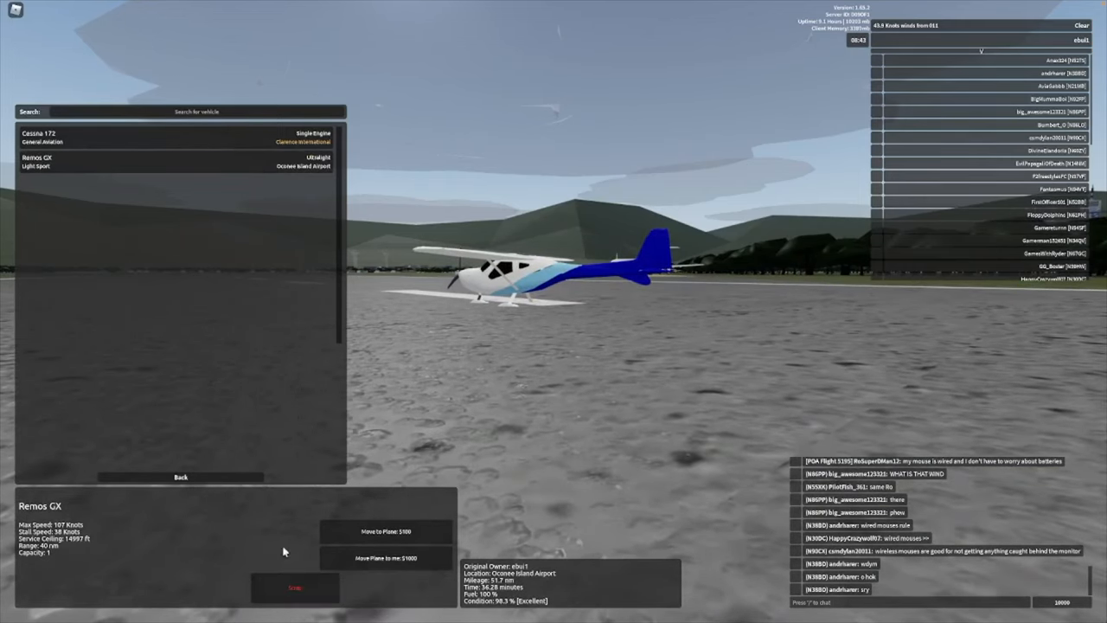
mouse_move(249, 491)
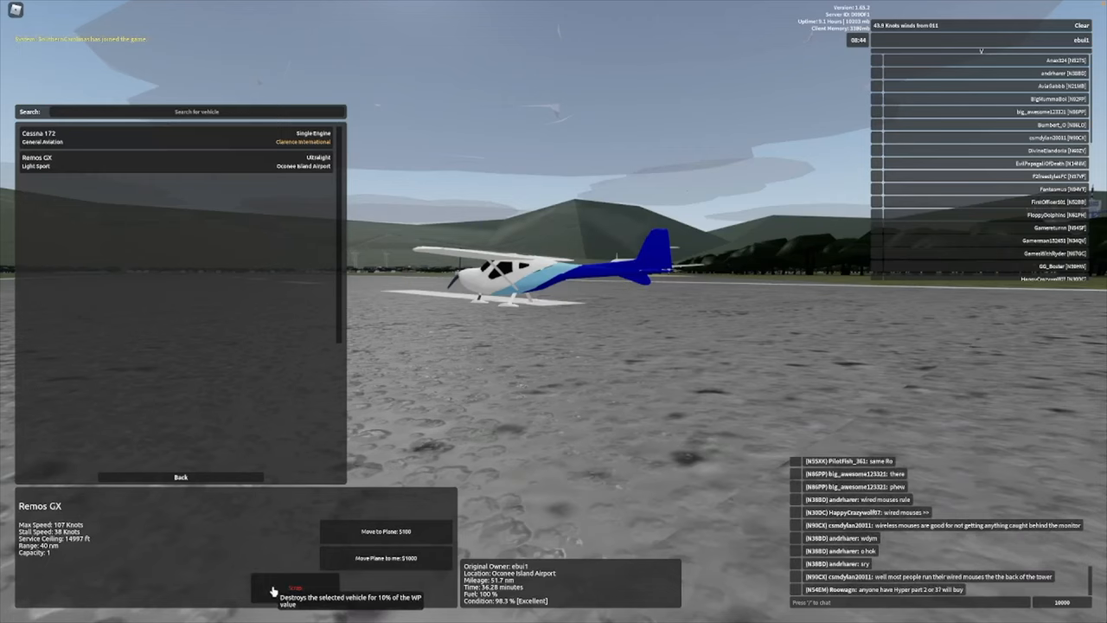
mouse_move(281, 556)
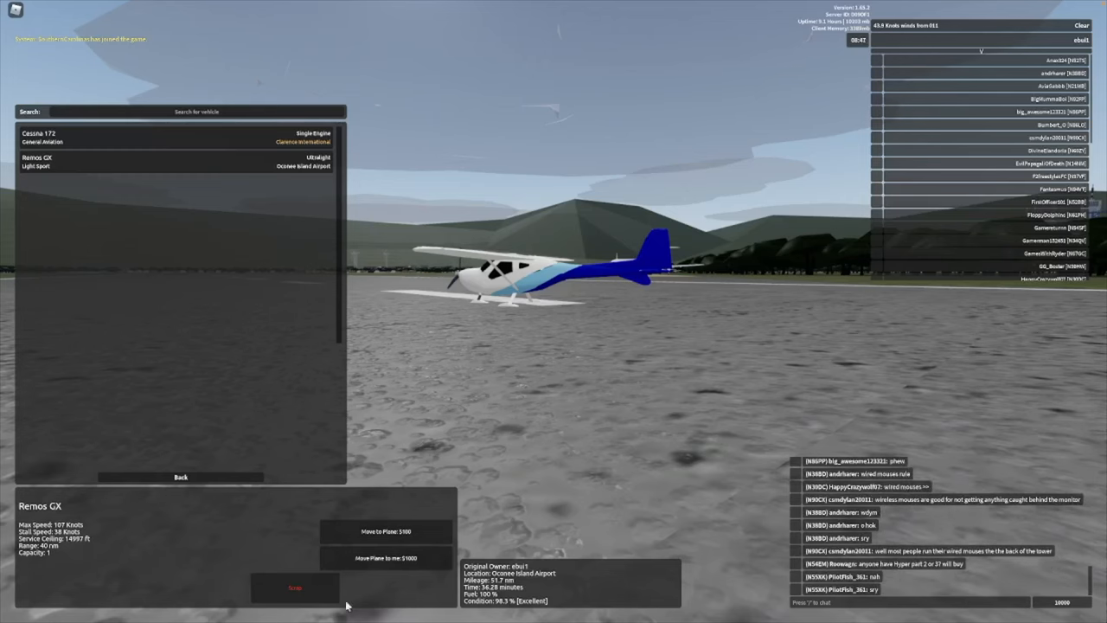
mouse_move(276, 568)
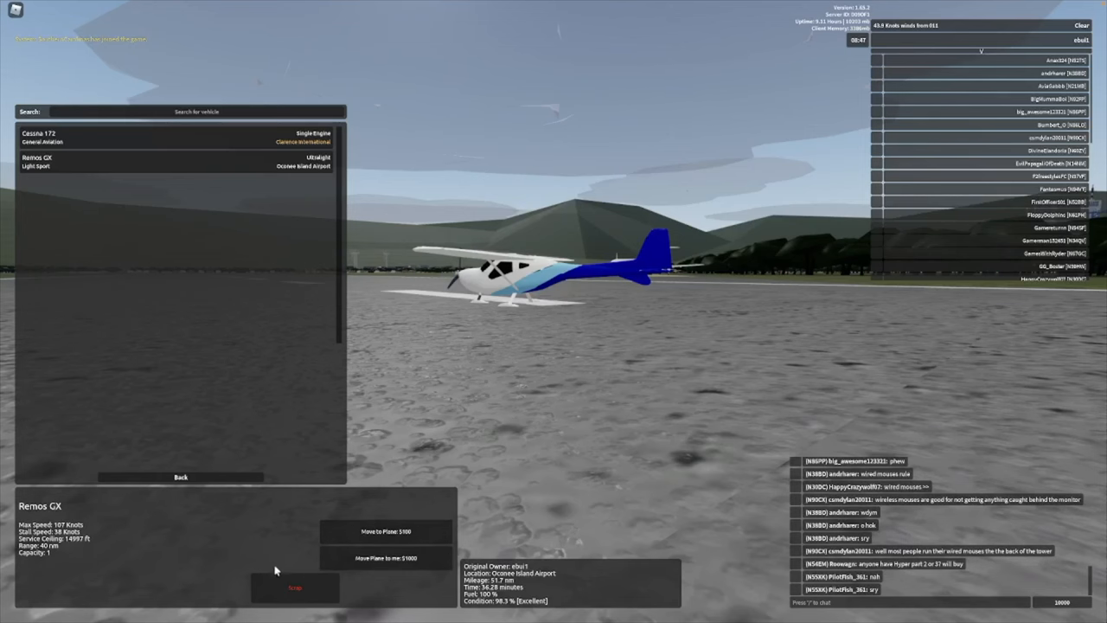
mouse_move(187, 481)
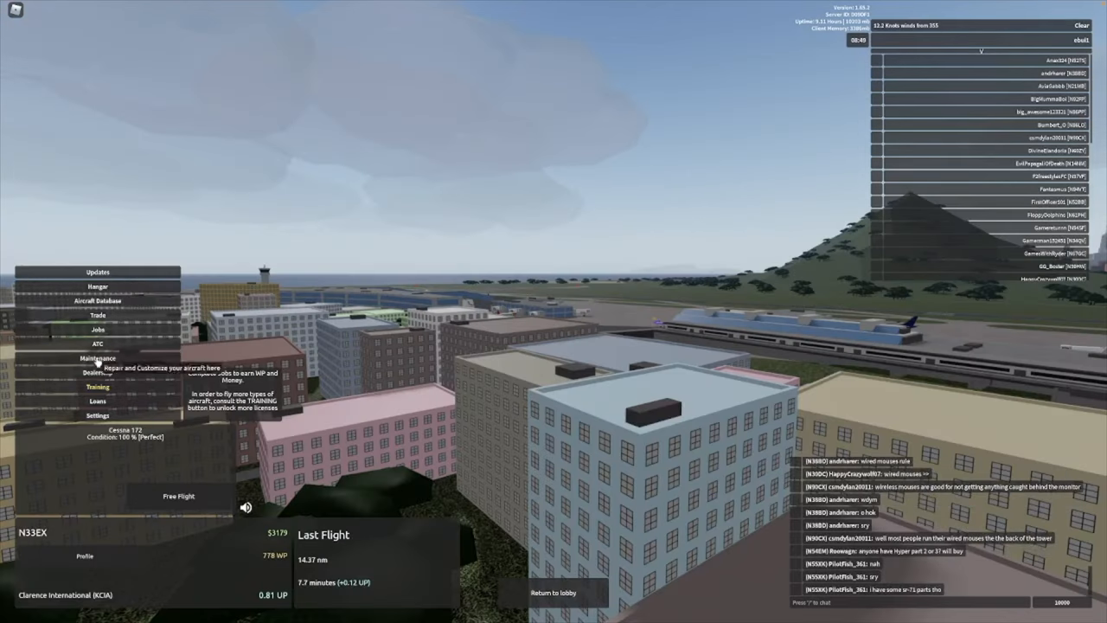
left_click(97, 358)
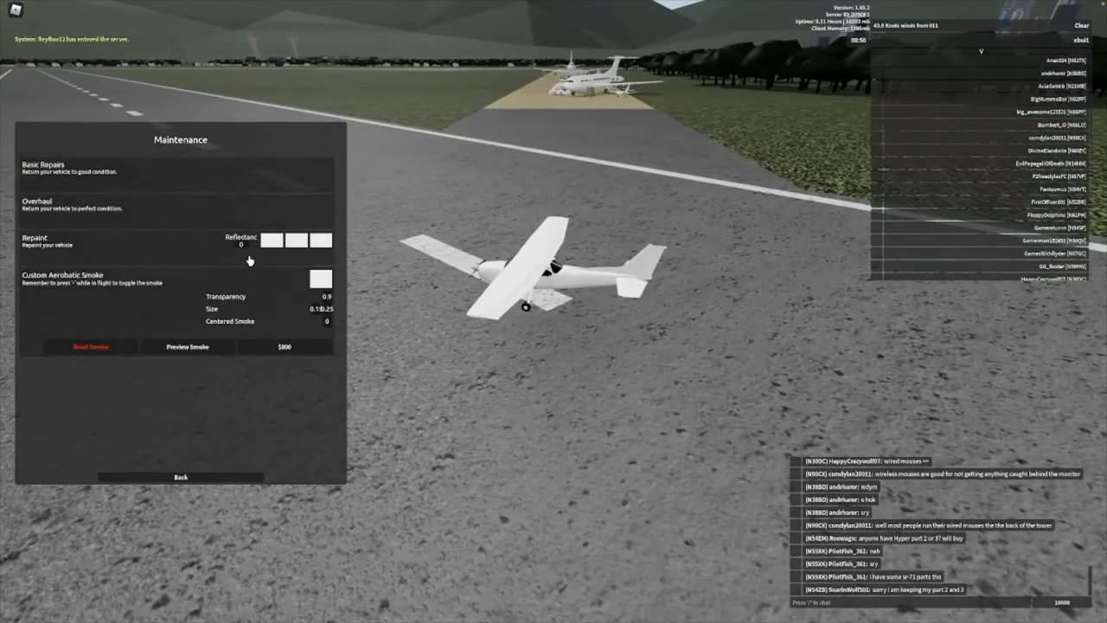
left_click(180, 476)
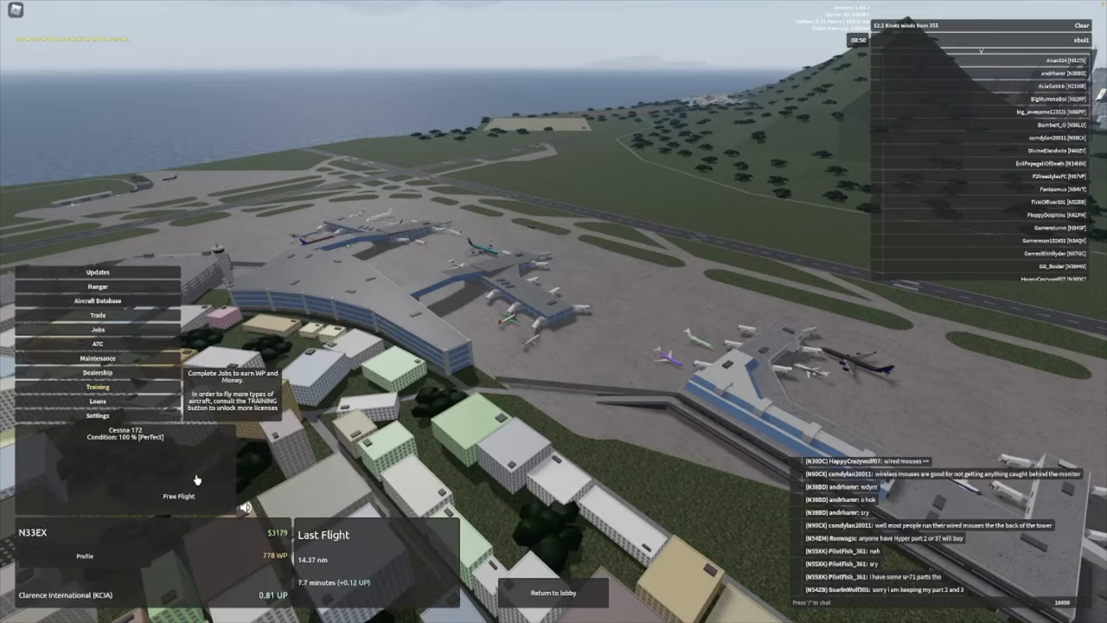